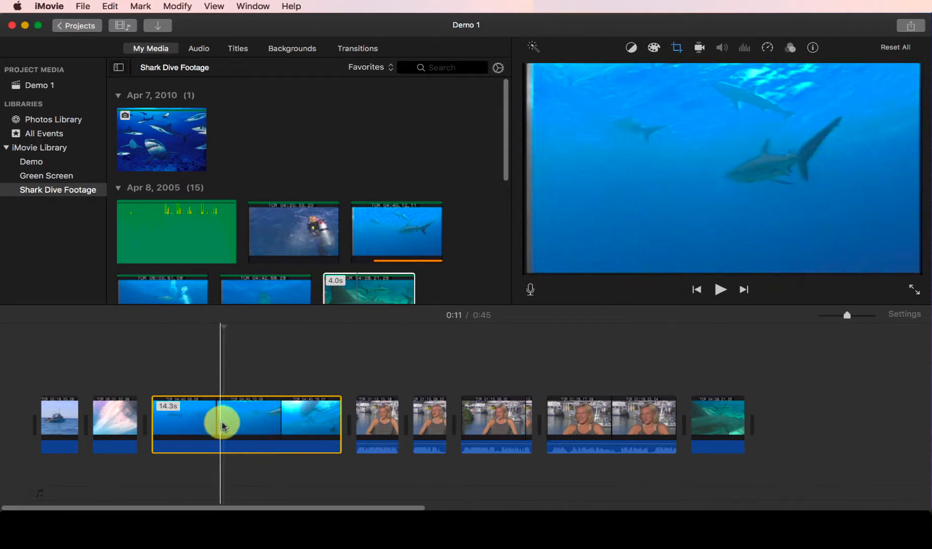
mouse_move(232, 425)
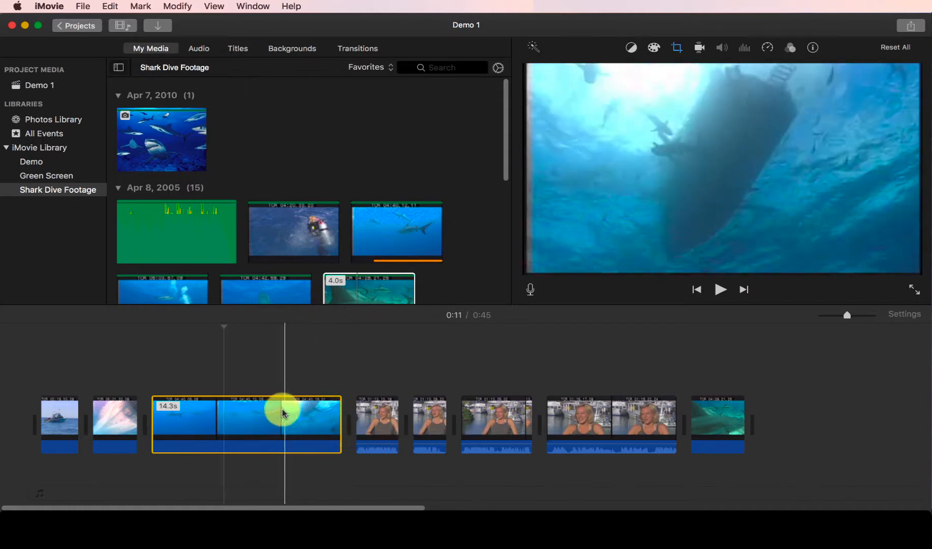
mouse_move(331, 417)
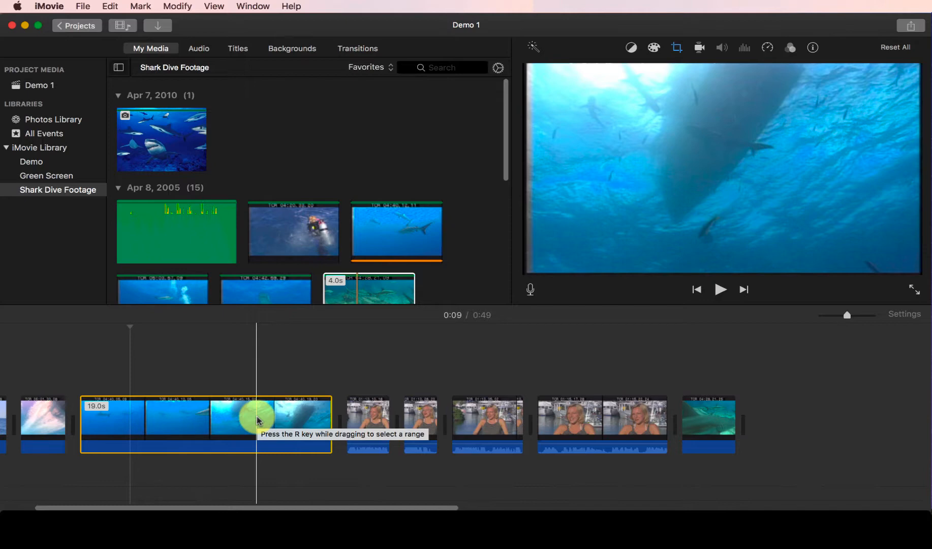
mouse_move(280, 422)
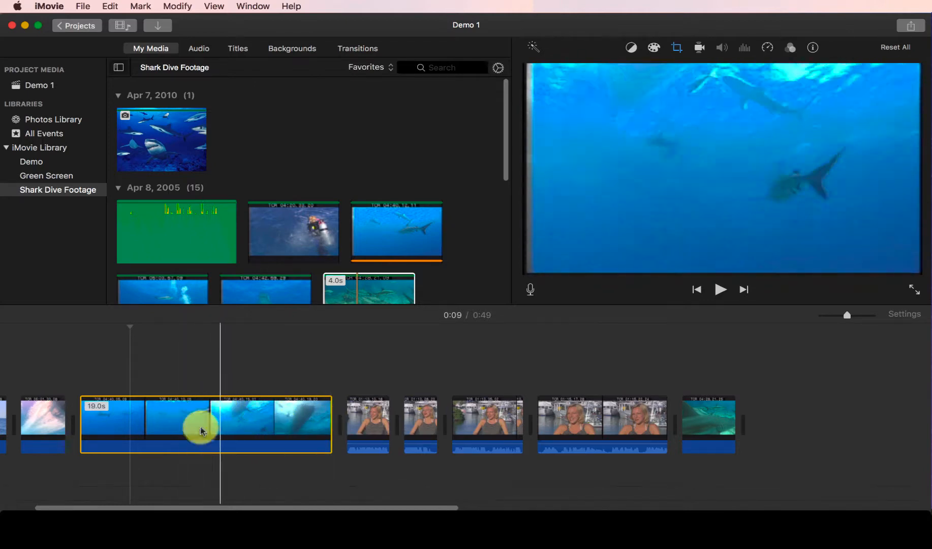
mouse_move(257, 422)
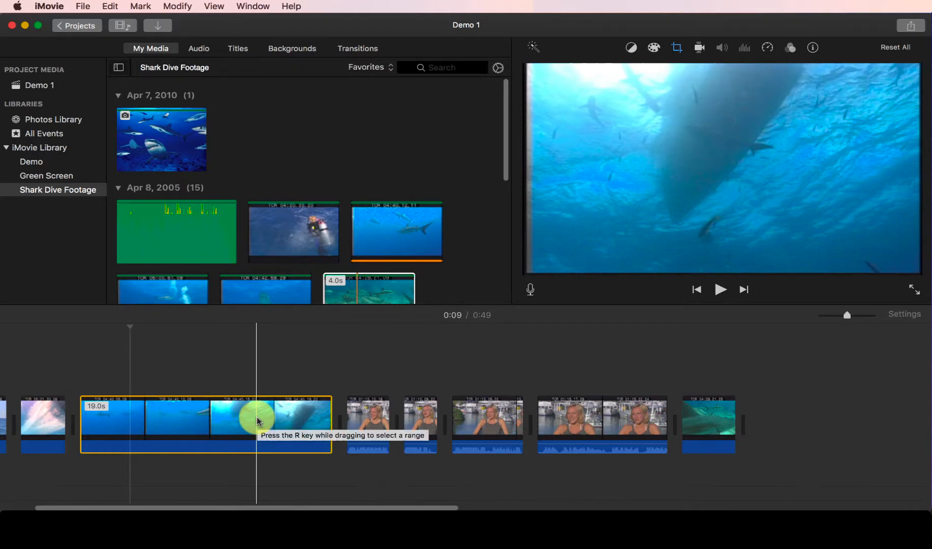
Trim the shark-dive clip to its ~2-second selected range via Modify > Trim Selection, bringing Demo 1 to 0:33
key(r)
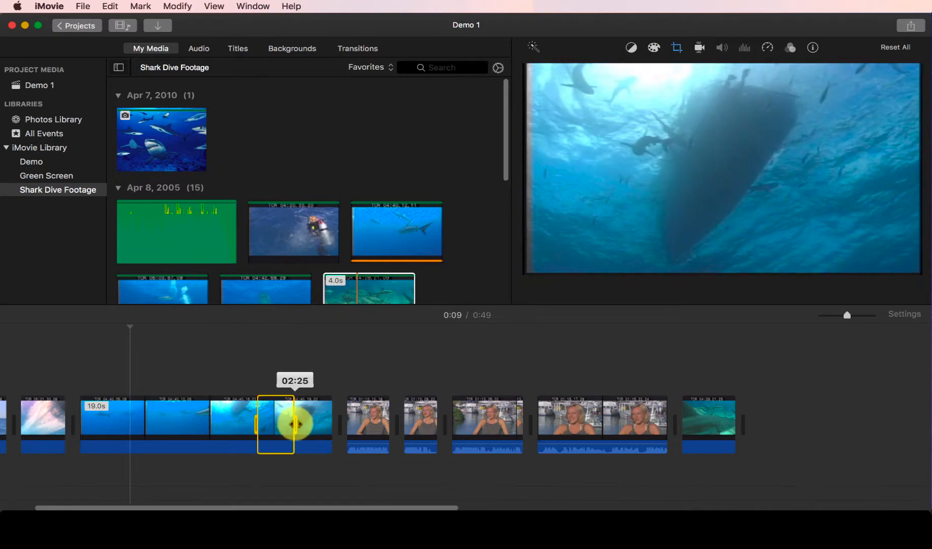
click(289, 425)
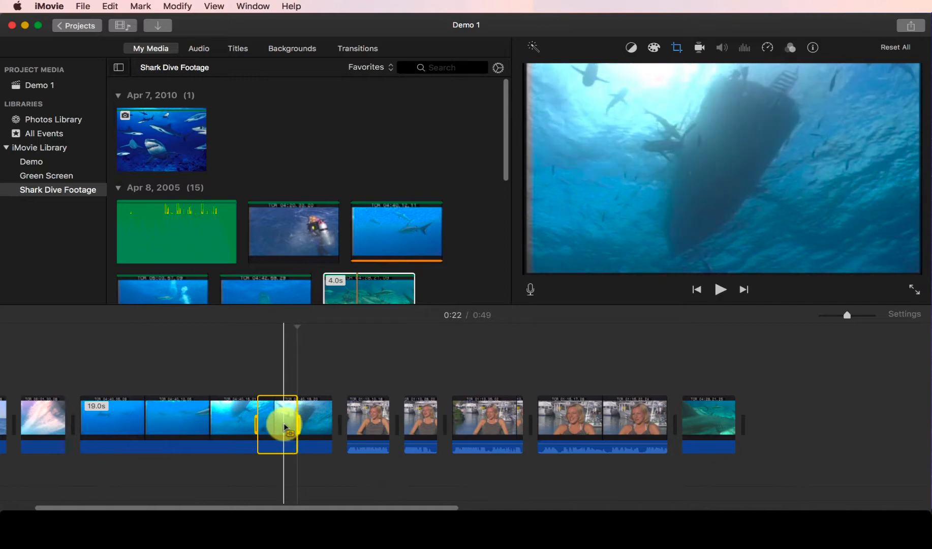
click(177, 6)
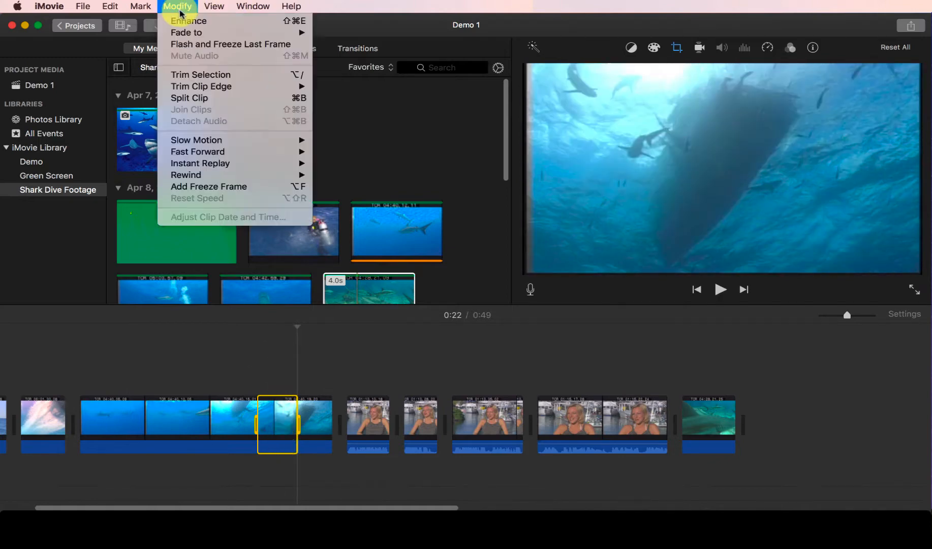
mouse_move(209, 74)
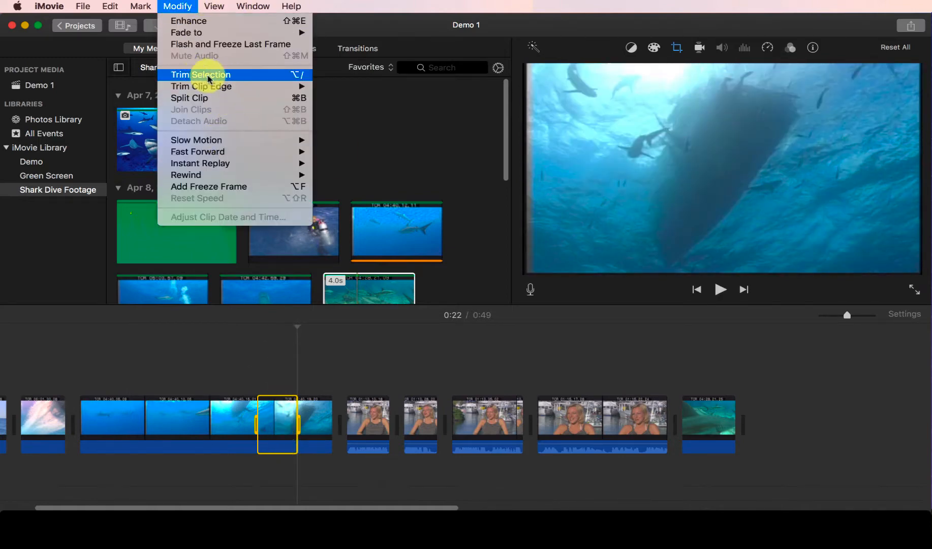
click(199, 75)
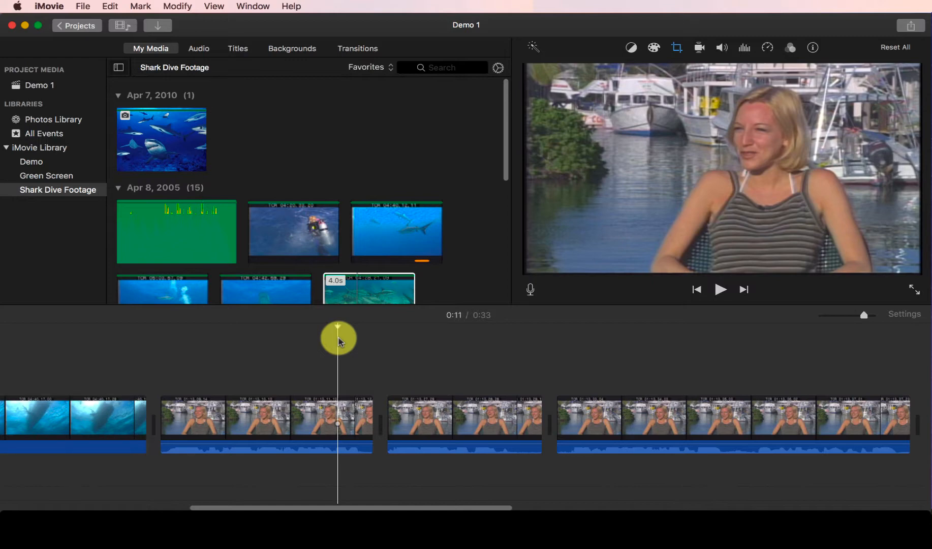
click(720, 289)
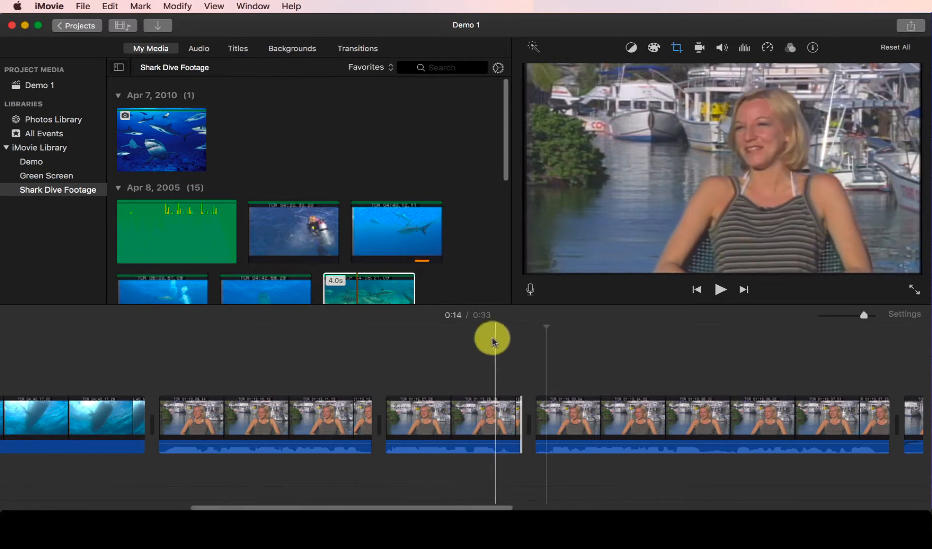
click(720, 289)
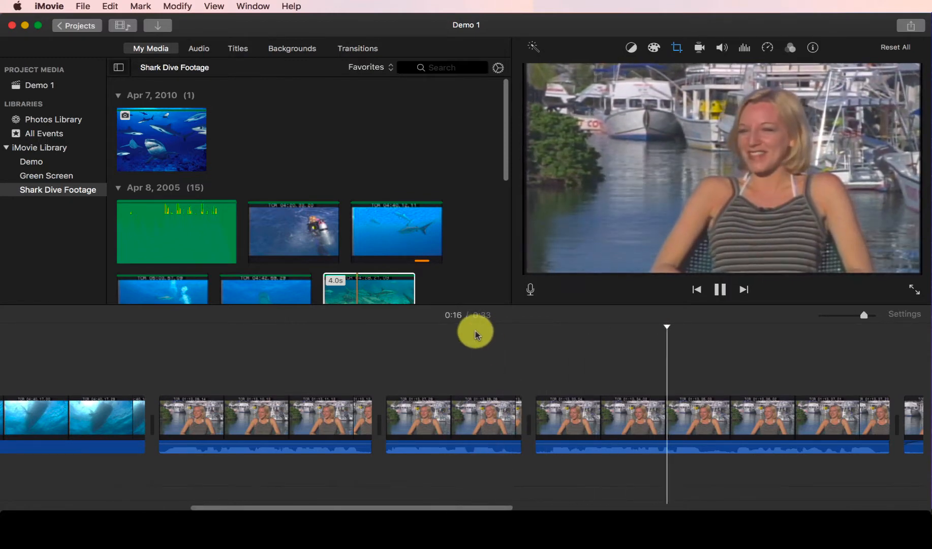
click(719, 290)
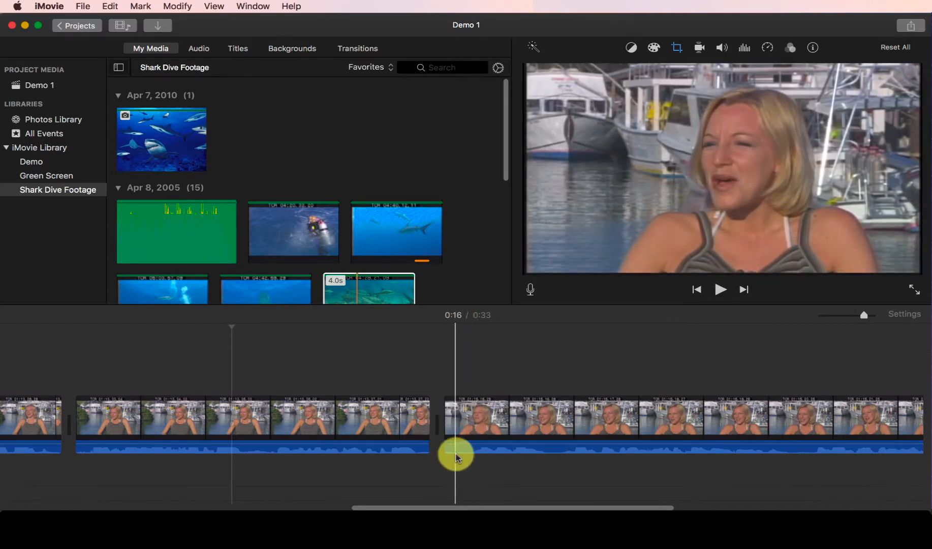
mouse_move(435, 354)
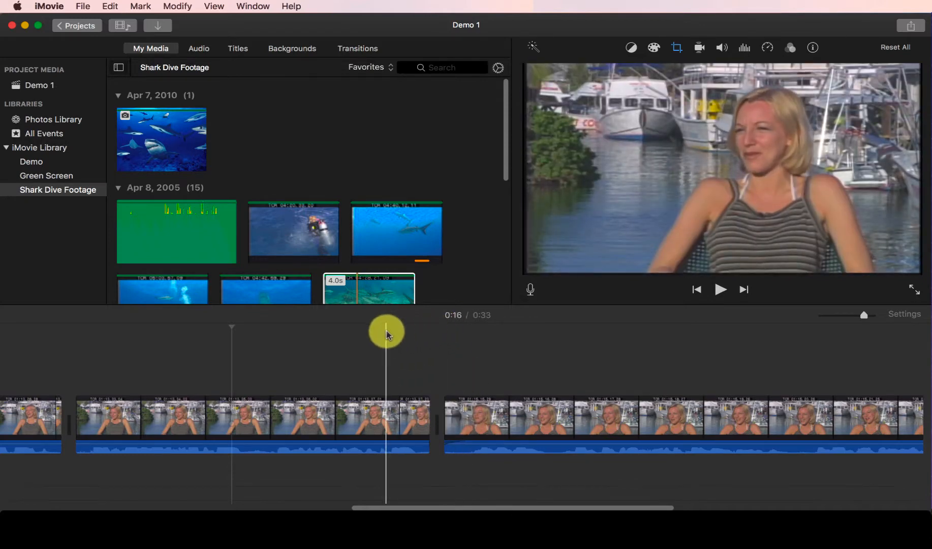
click(719, 290)
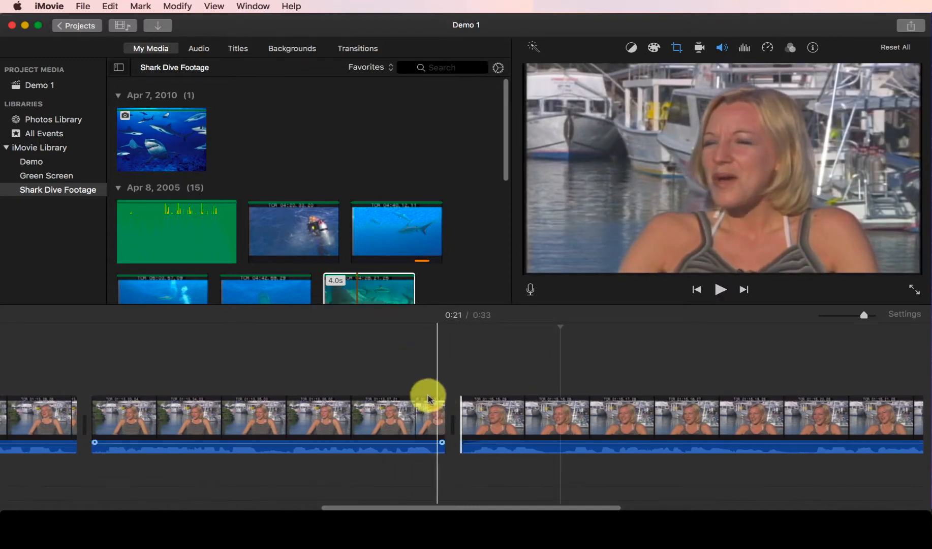
click(719, 289)
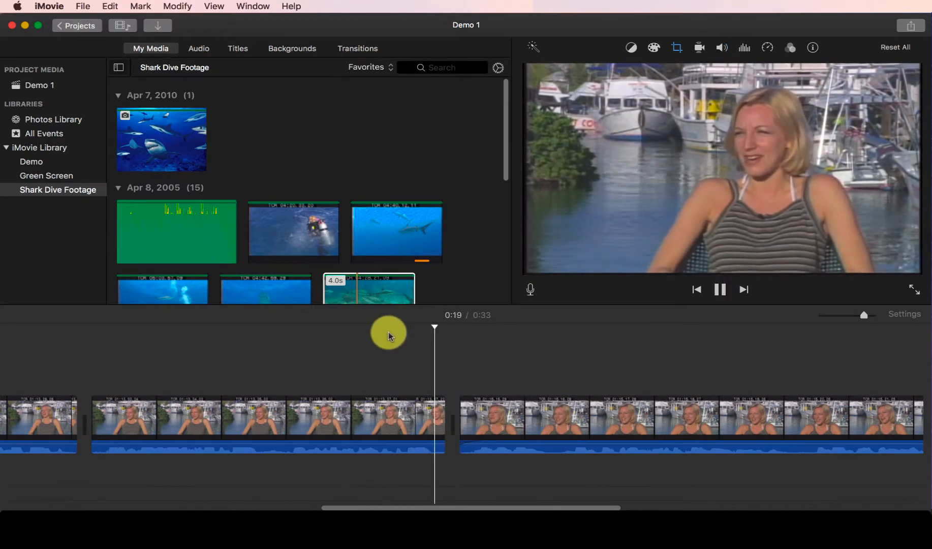
mouse_move(667, 497)
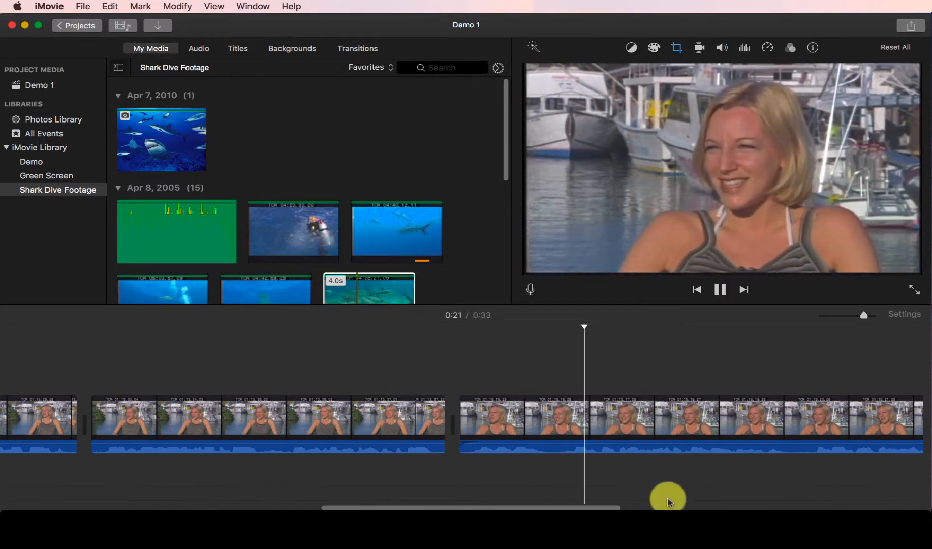
click(720, 290)
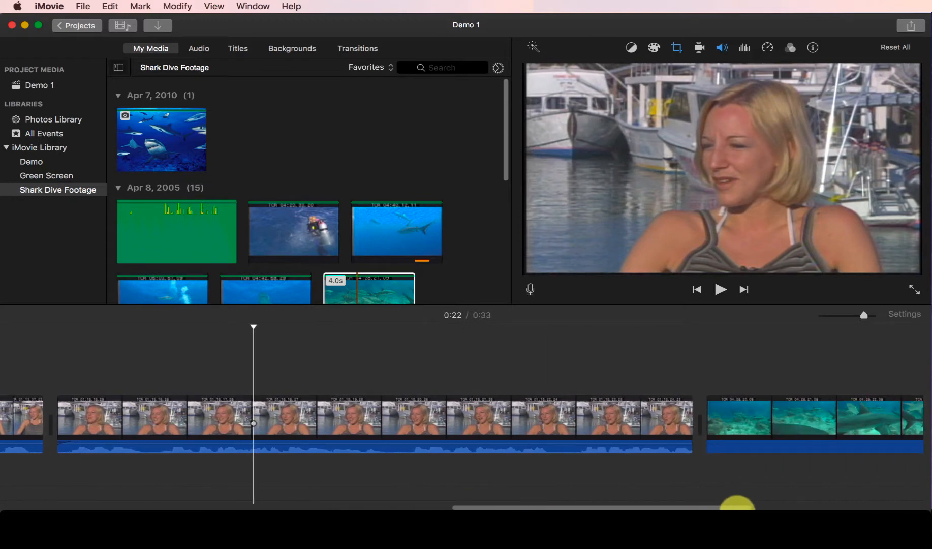
scroll(left, 3)
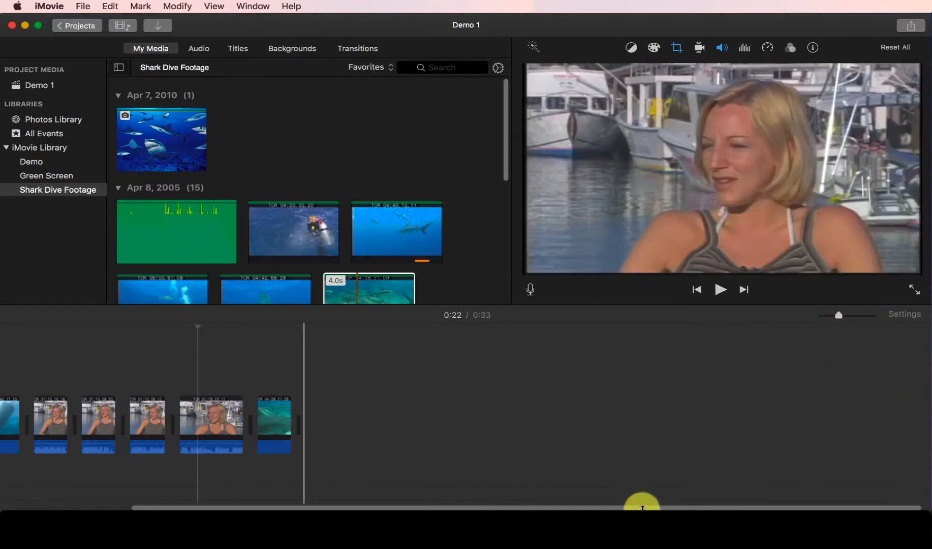
scroll(left, 3)
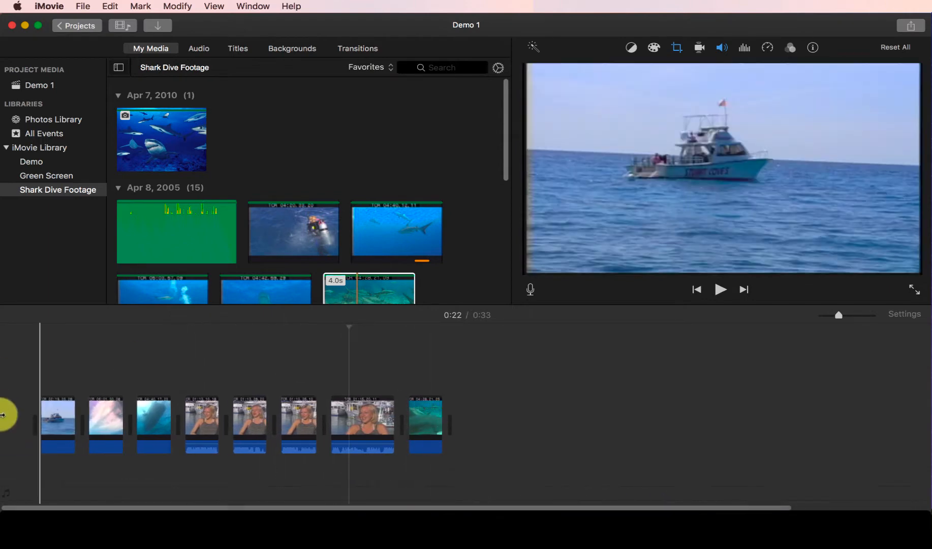